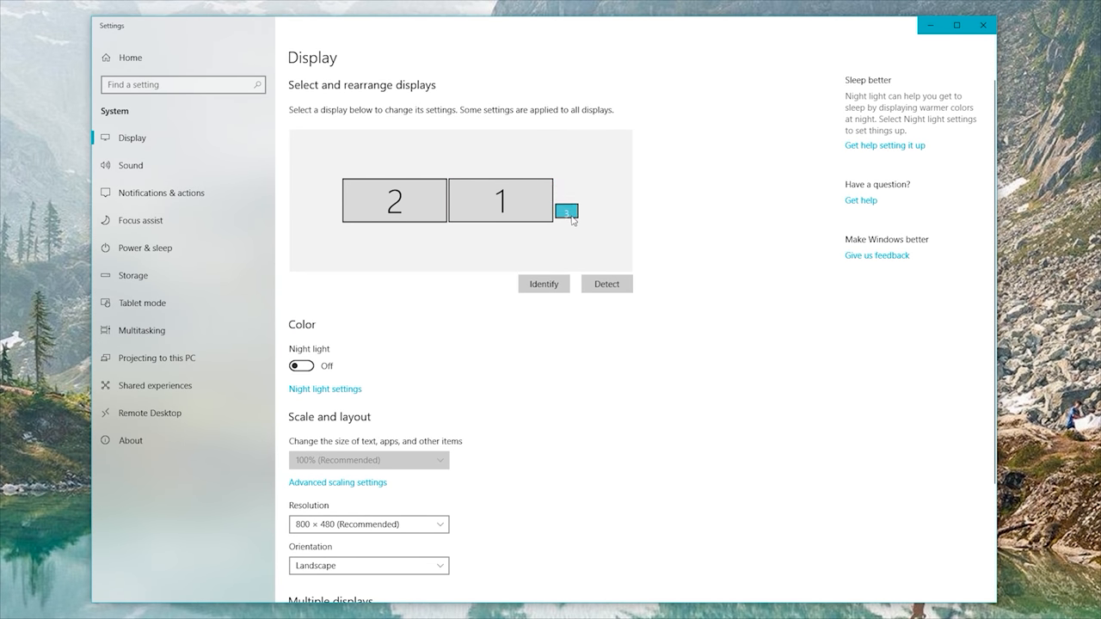
- Drag display 3 below display 1, then along to the bottom edge of display 2
drag(566, 212, 521, 227)
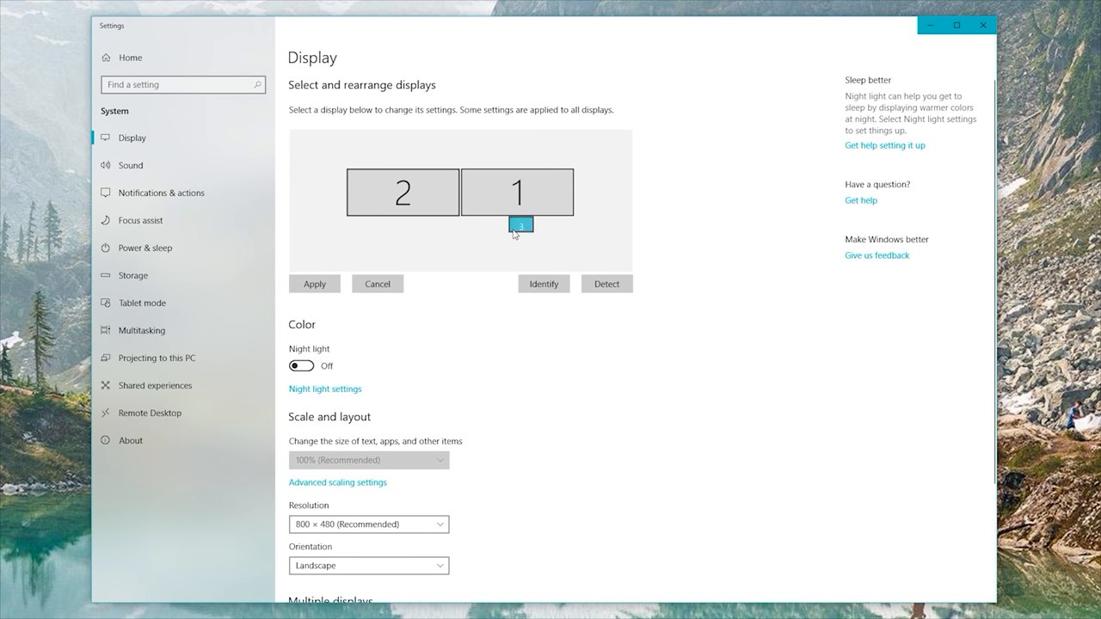
drag(521, 226, 430, 211)
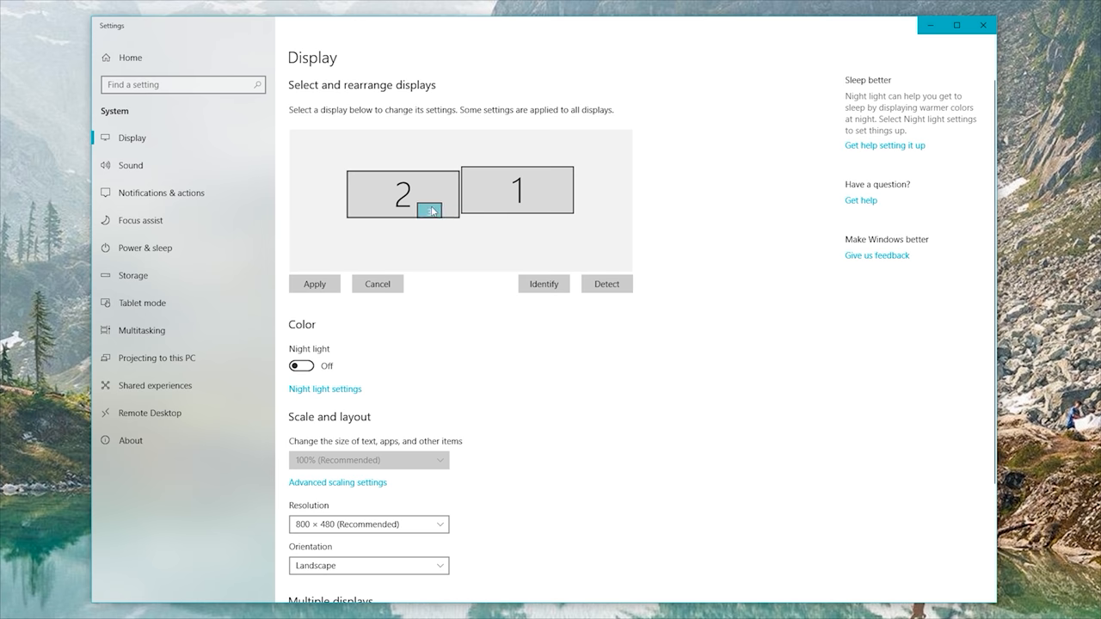